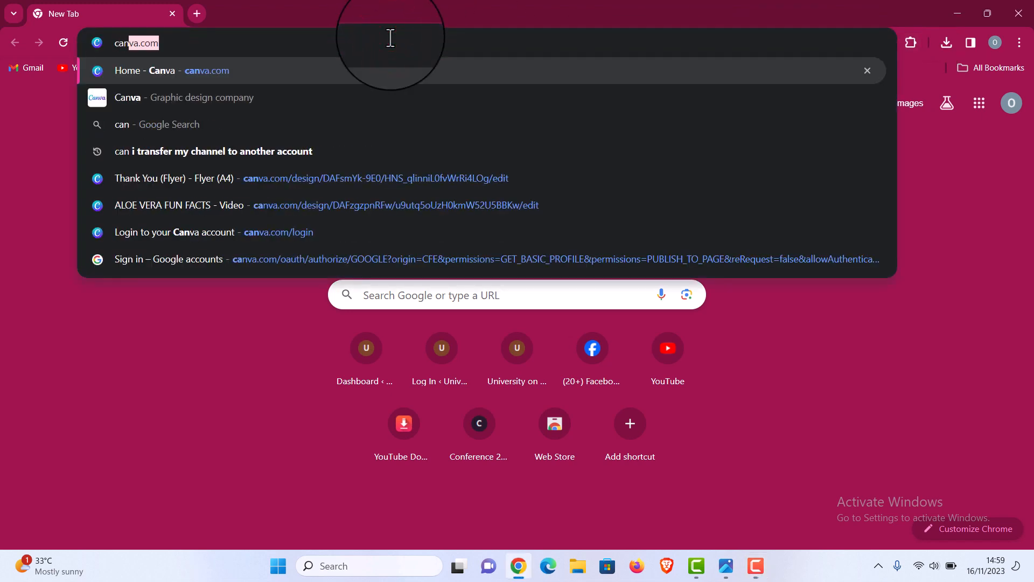
- Load canva.com in Chrome and look over the signed-in home page
{"action": "type", "text": "canva.com"}
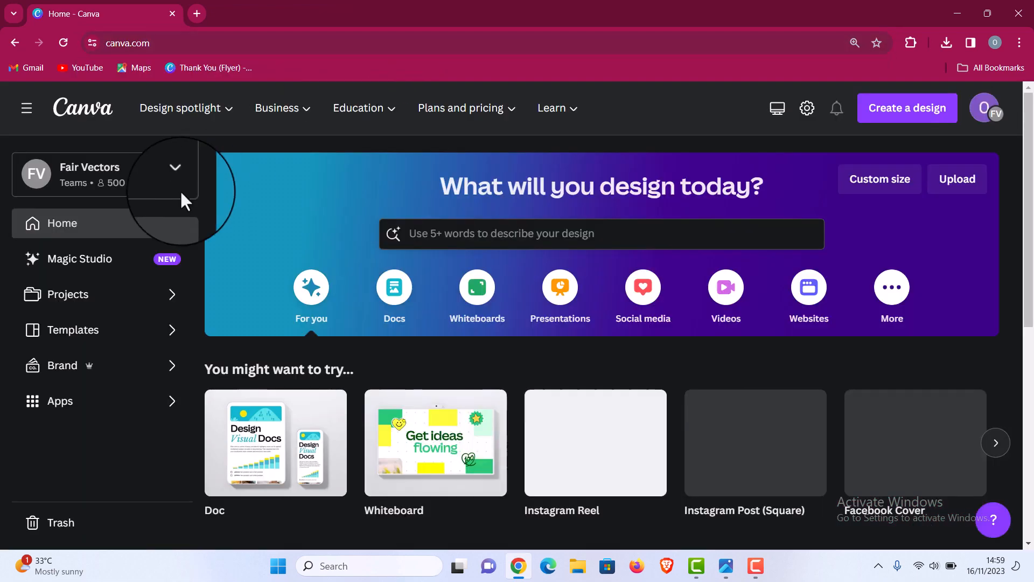
{"action": "scroll", "scroll_direction": "down", "scroll_amount": 3}
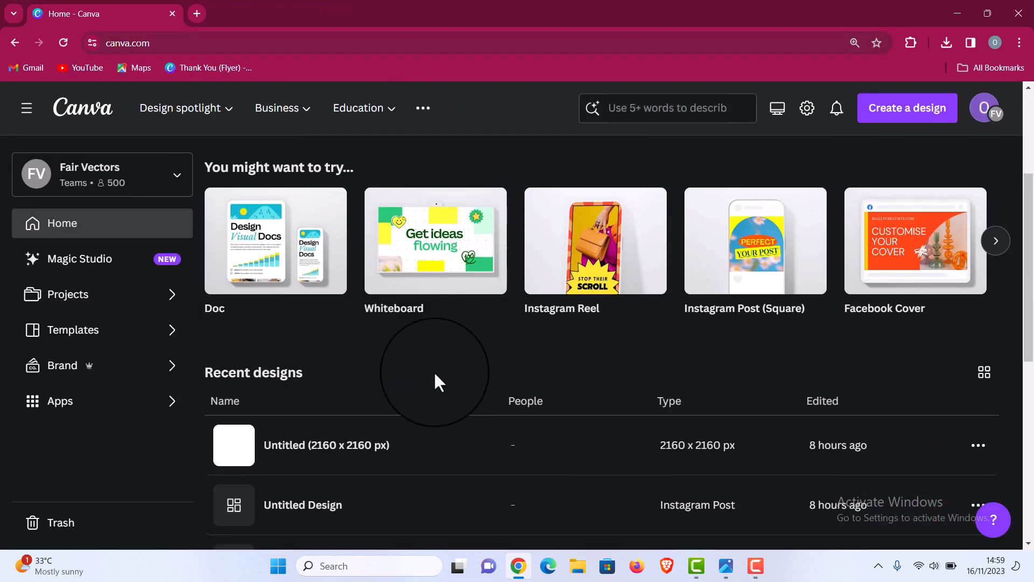
{"action": "scroll", "scroll_direction": "up", "scroll_amount": 3}
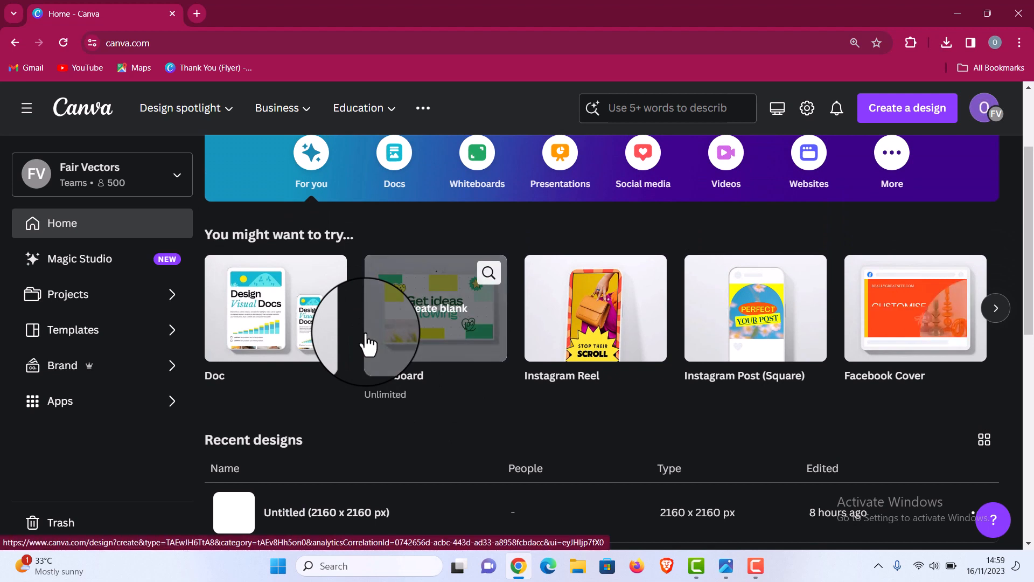
{"action": "mouse_move", "coordinate": [402, 304]}
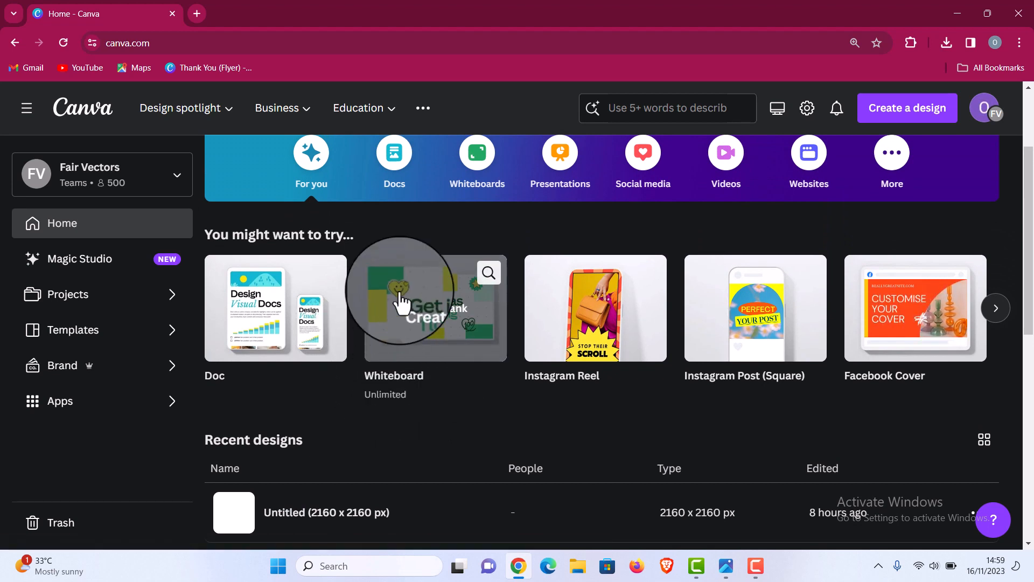
{"action": "scroll", "scroll_direction": "up", "scroll_amount": 3}
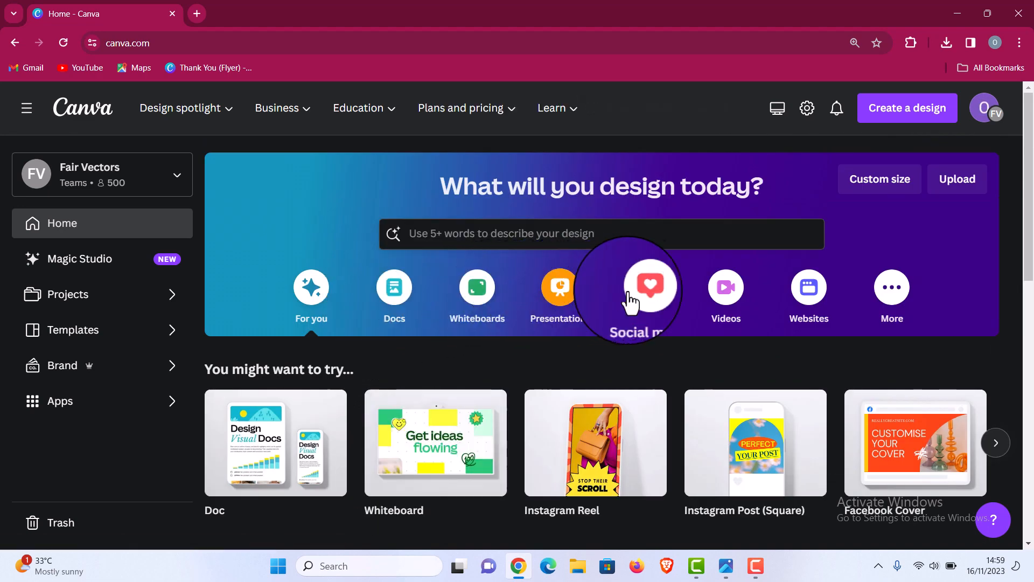
- Show the Social media category with its popular post and story formats
{"action": "left_click", "coordinate": [641, 287]}
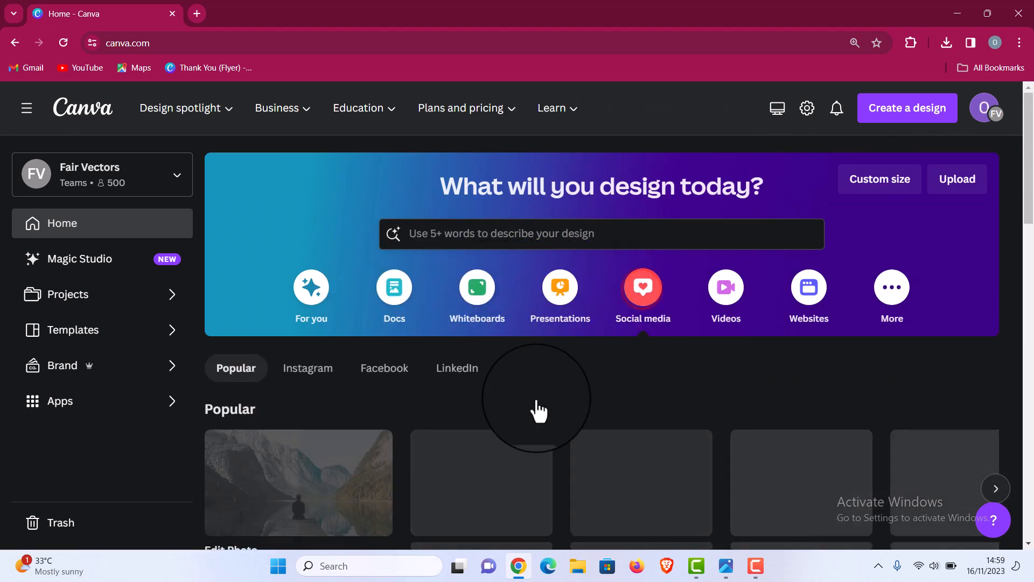
{"action": "scroll", "scroll_direction": "down", "scroll_amount": 3}
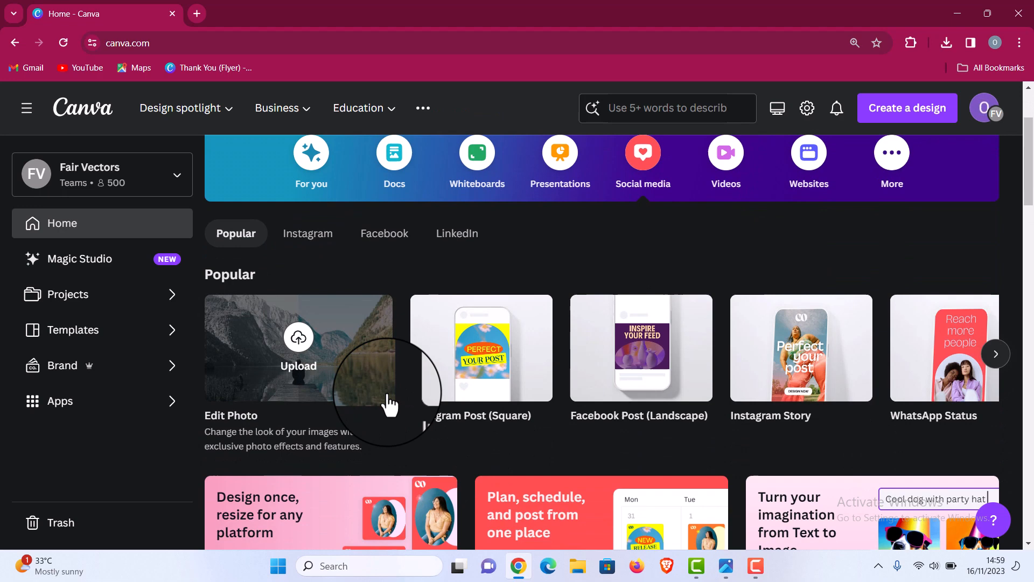
{"action": "mouse_move", "coordinate": [437, 330]}
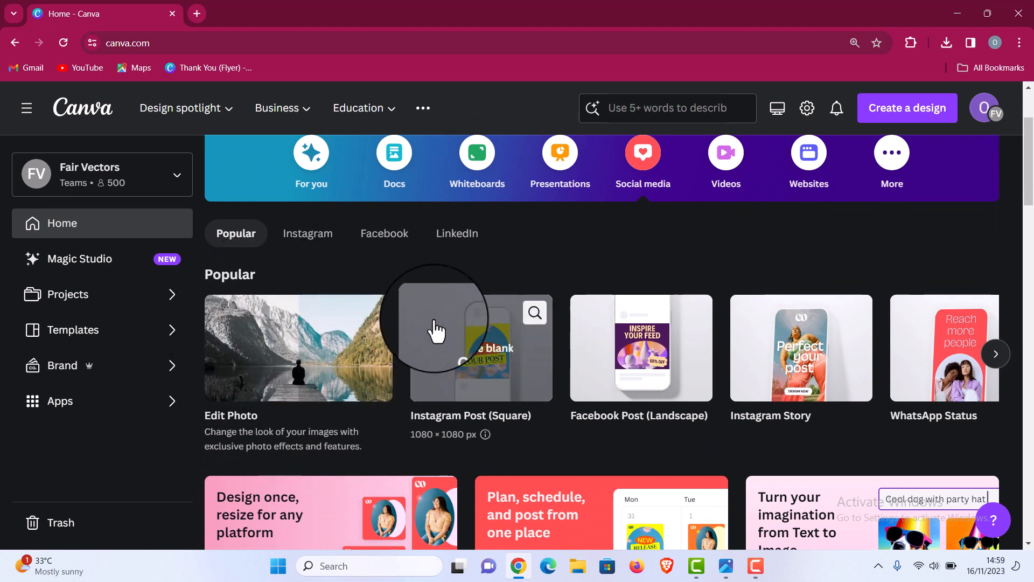
{"action": "mouse_move", "coordinate": [422, 396]}
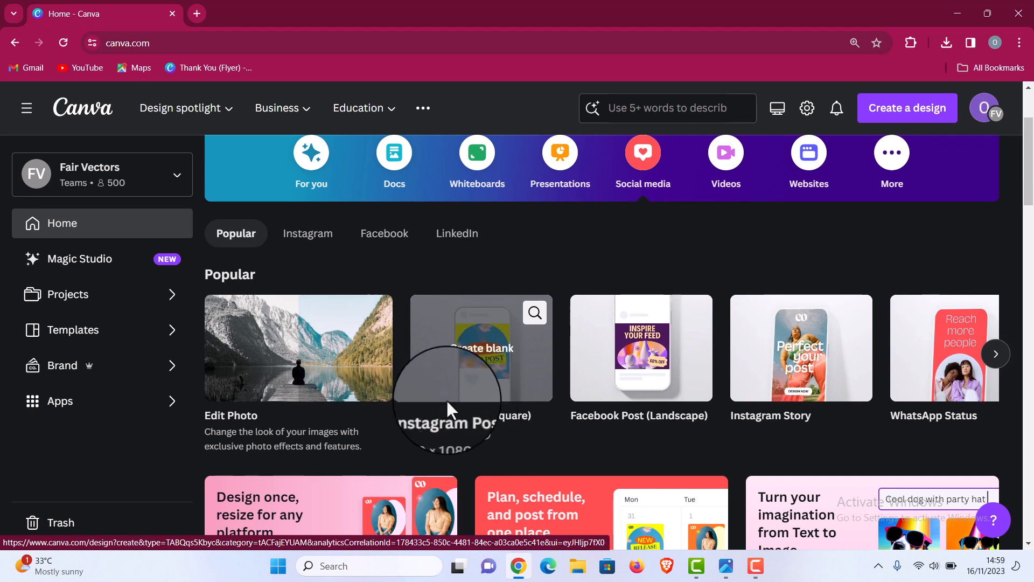
{"action": "mouse_move", "coordinate": [459, 432]}
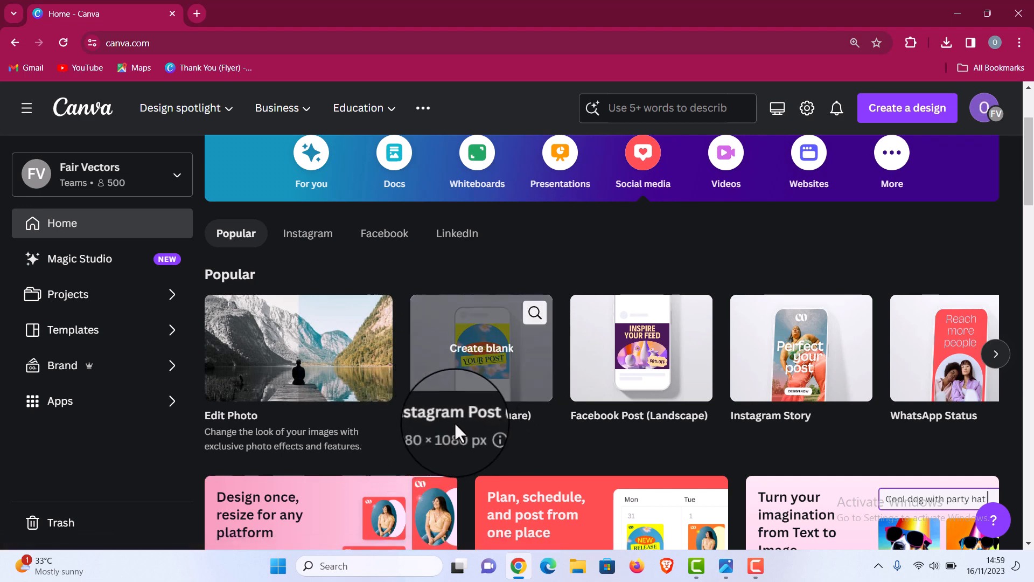
{"action": "mouse_move", "coordinate": [438, 435]}
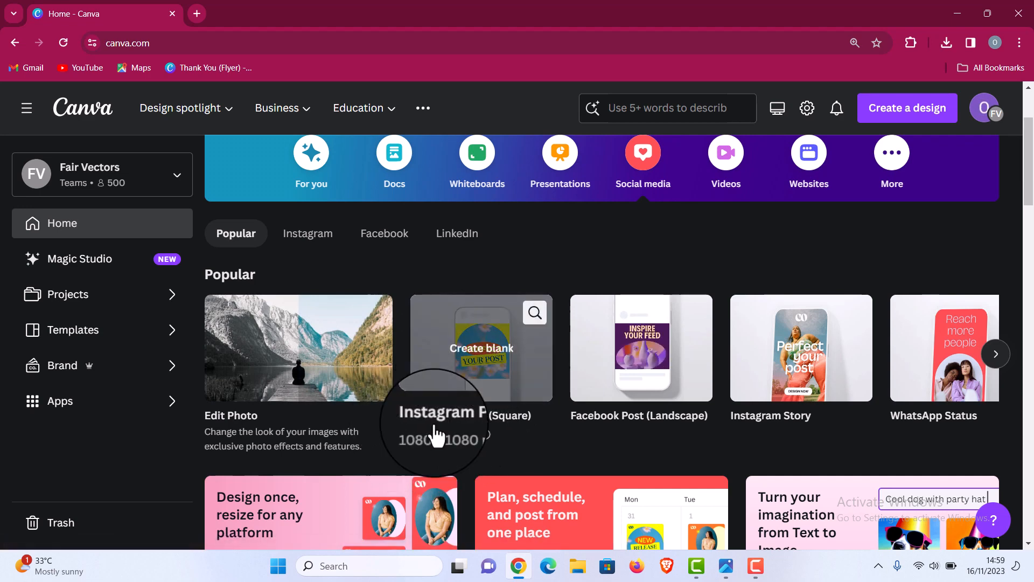
{"action": "mouse_move", "coordinate": [637, 383]}
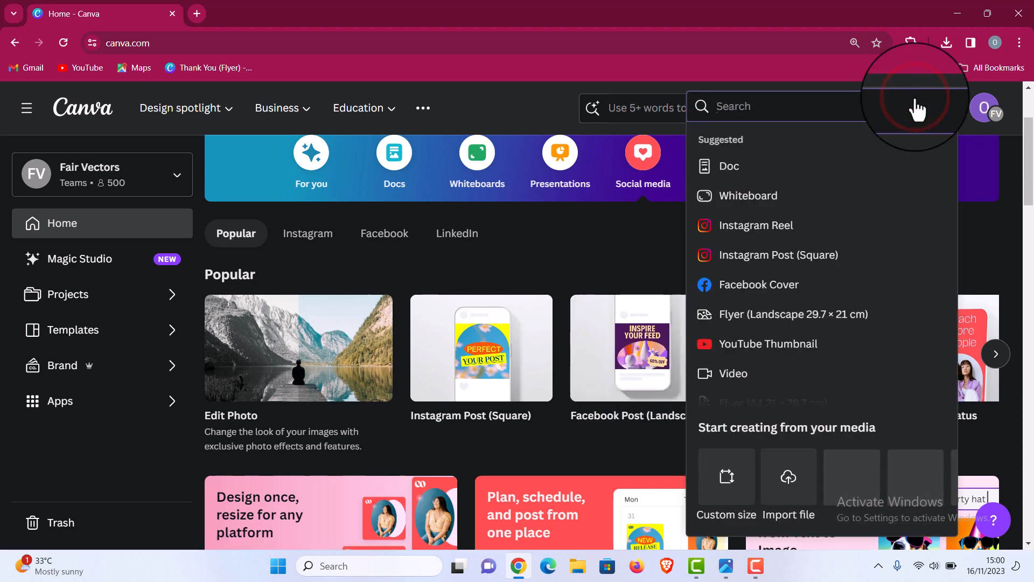
- Create a blank custom-size design 1880 px wide by 1576 px high
{"action": "left_click", "coordinate": [726, 485]}
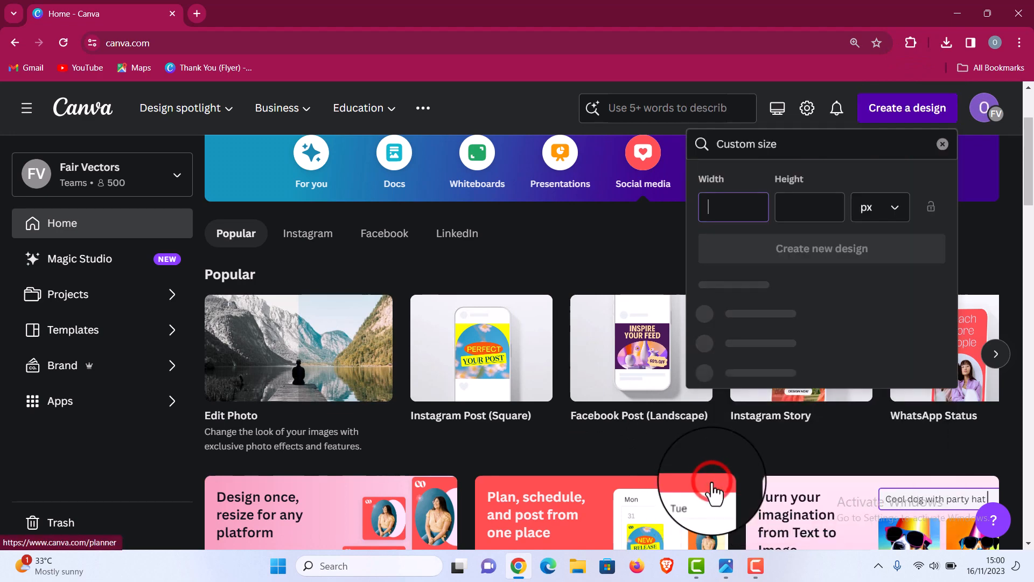
{"action": "left_click", "coordinate": [733, 207]}
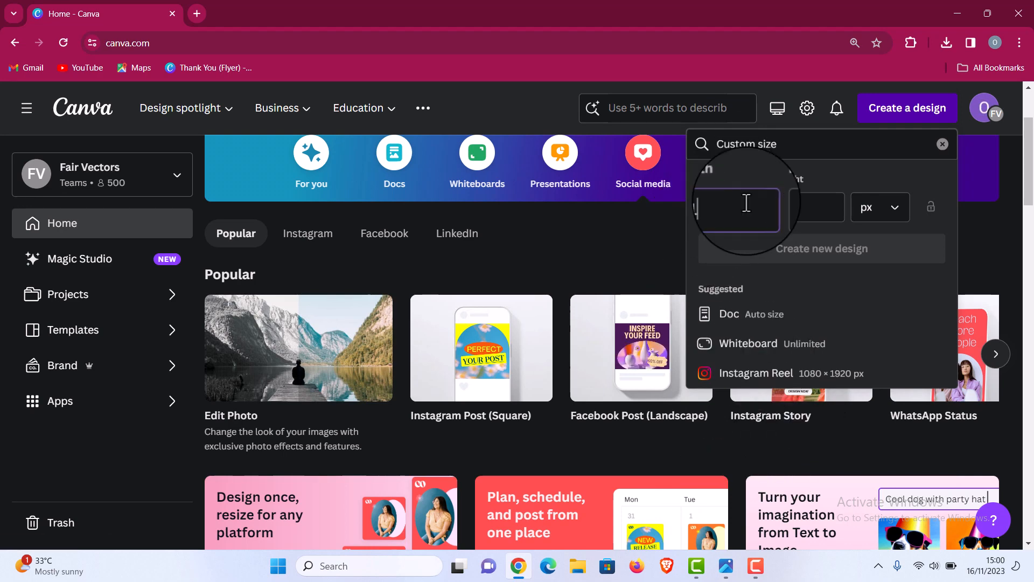
{"action": "type", "text": "880"}
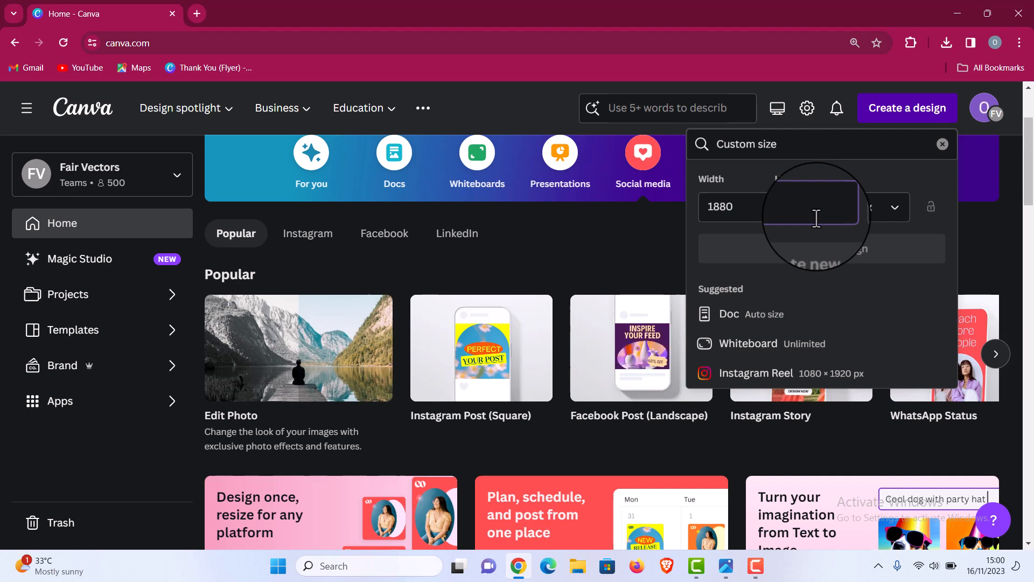
{"action": "type", "text": "157"}
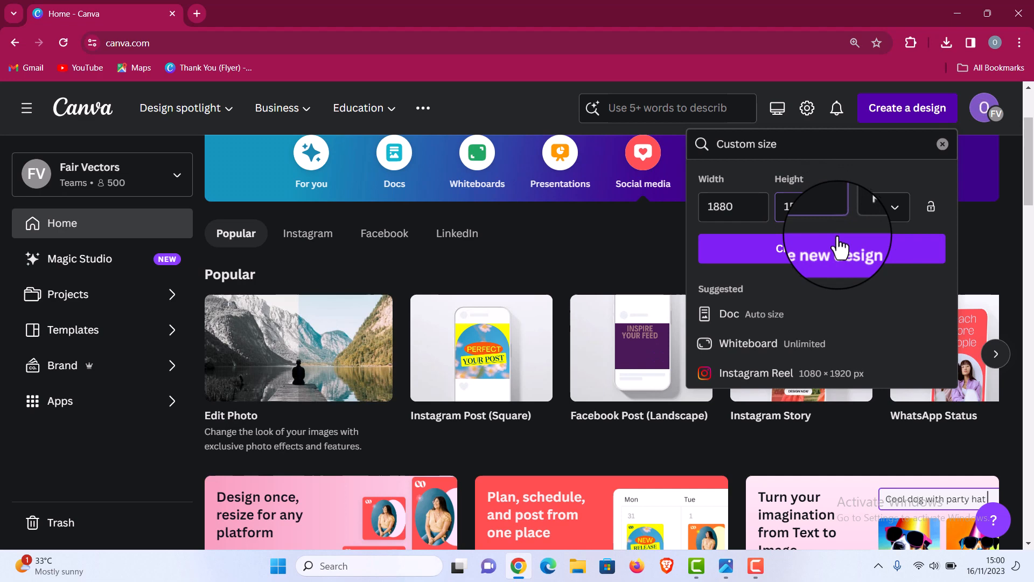
{"action": "left_click", "coordinate": [821, 249]}
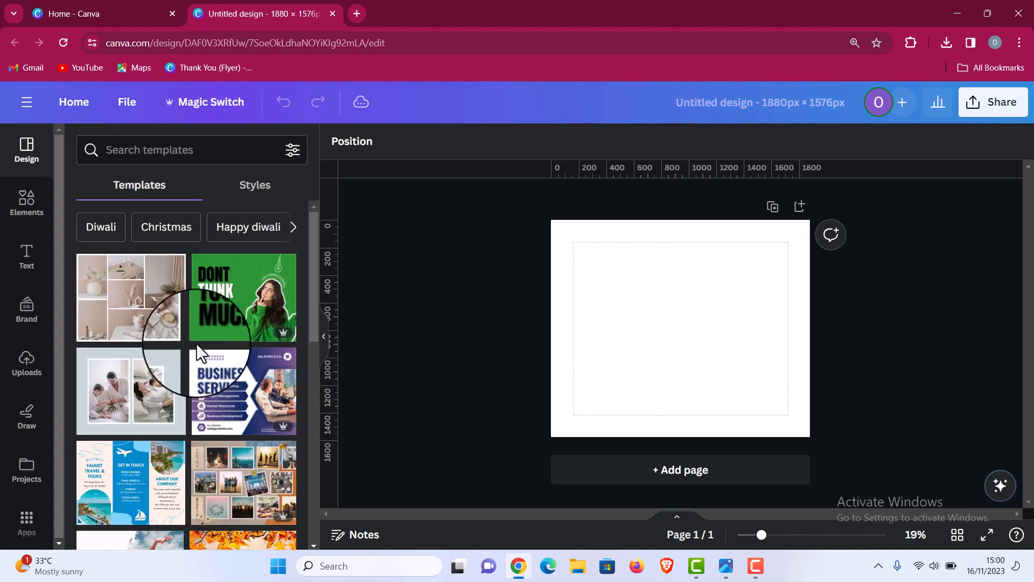
{"action": "mouse_move", "coordinate": [217, 386]}
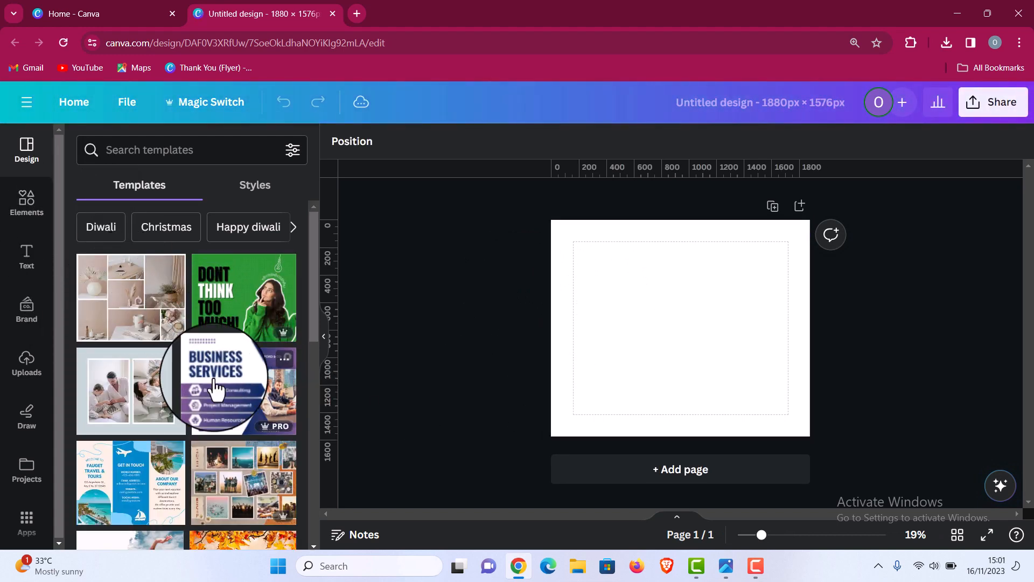
{"action": "left_click", "coordinate": [244, 297]}
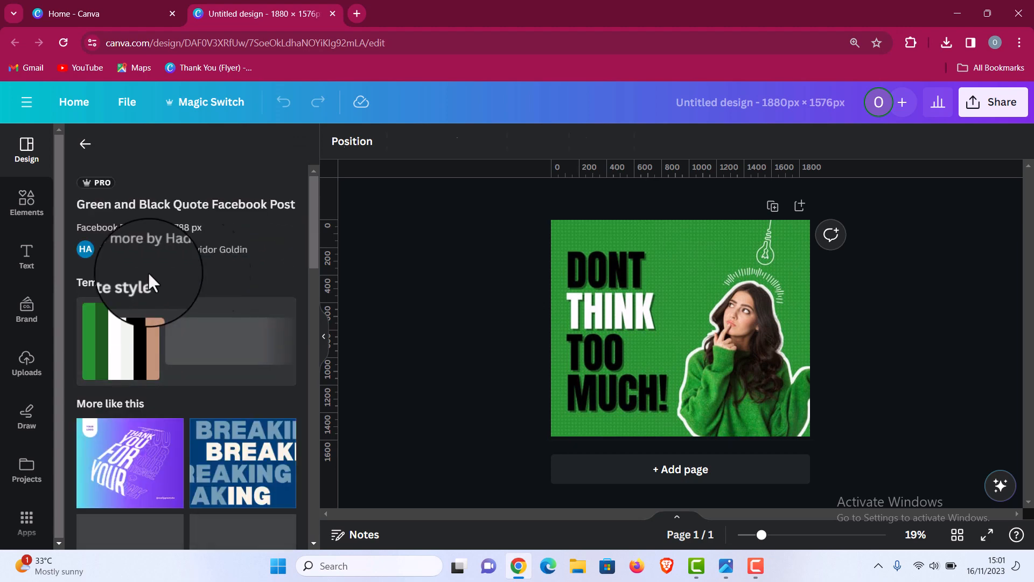
{"action": "left_click", "coordinate": [680, 370]}
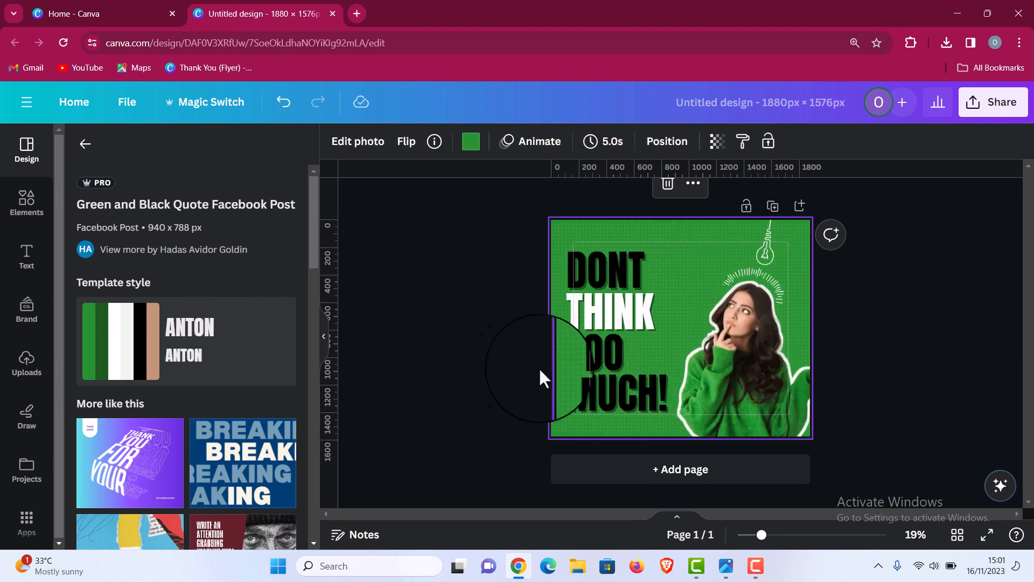
{"action": "left_click", "coordinate": [732, 323]}
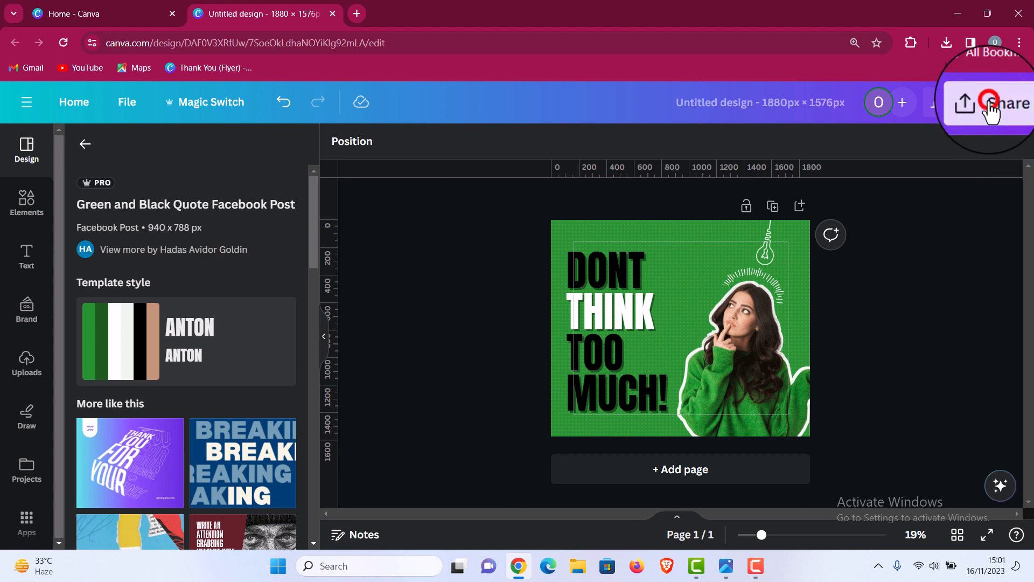
- Download the quote post via Share as a JPG at 2.5× size with quality 80
{"action": "left_click", "coordinate": [992, 103]}
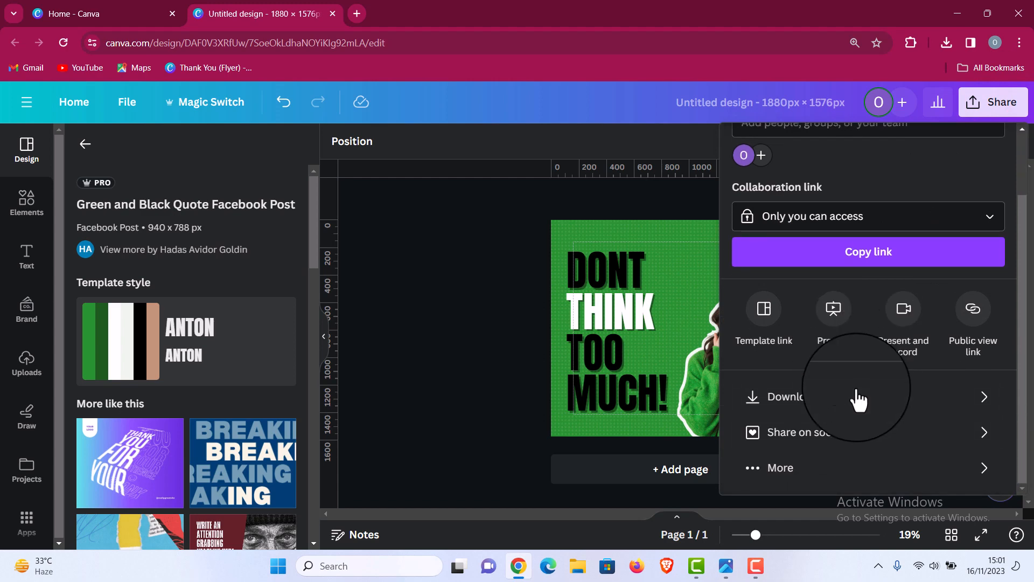
{"action": "left_click", "coordinate": [780, 396]}
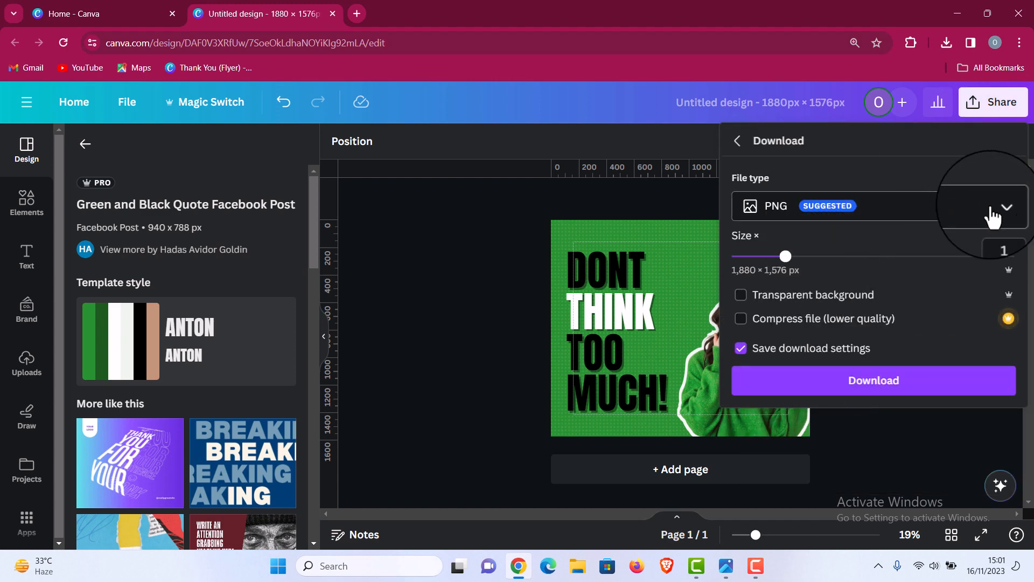
{"action": "left_click", "coordinate": [872, 204]}
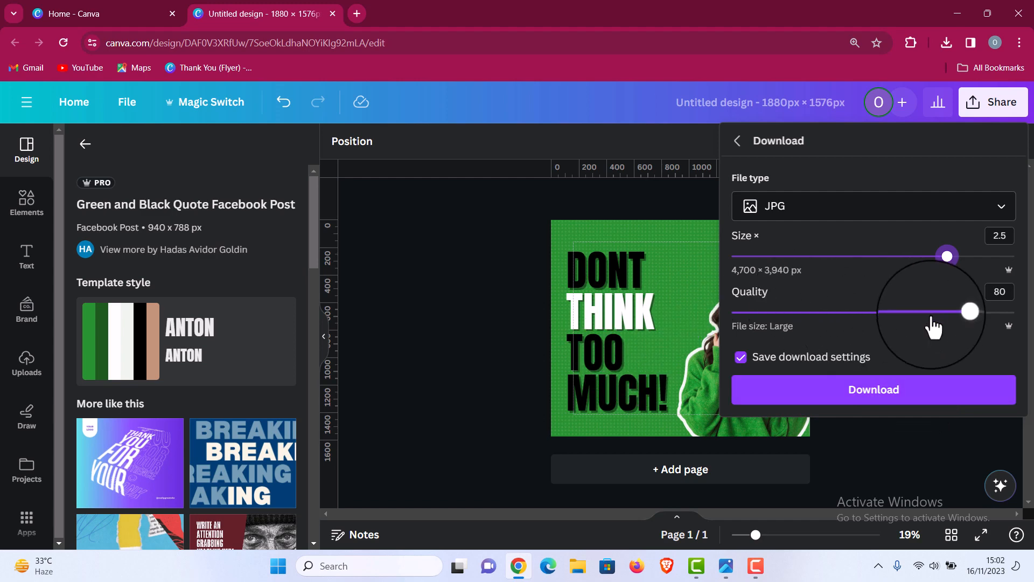
{"action": "left_click", "coordinate": [873, 389]}
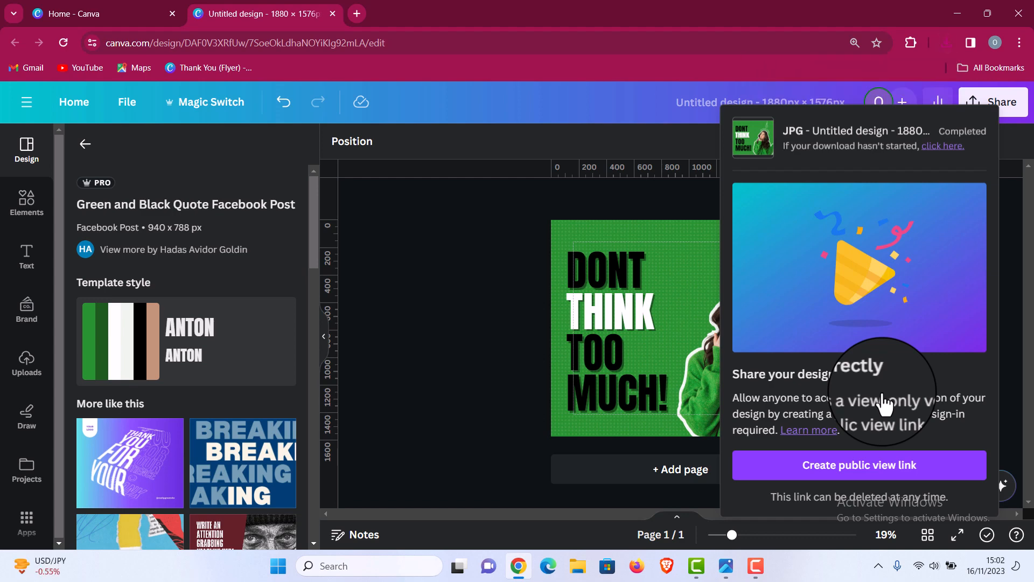
{"action": "mouse_move", "coordinate": [798, 241]}
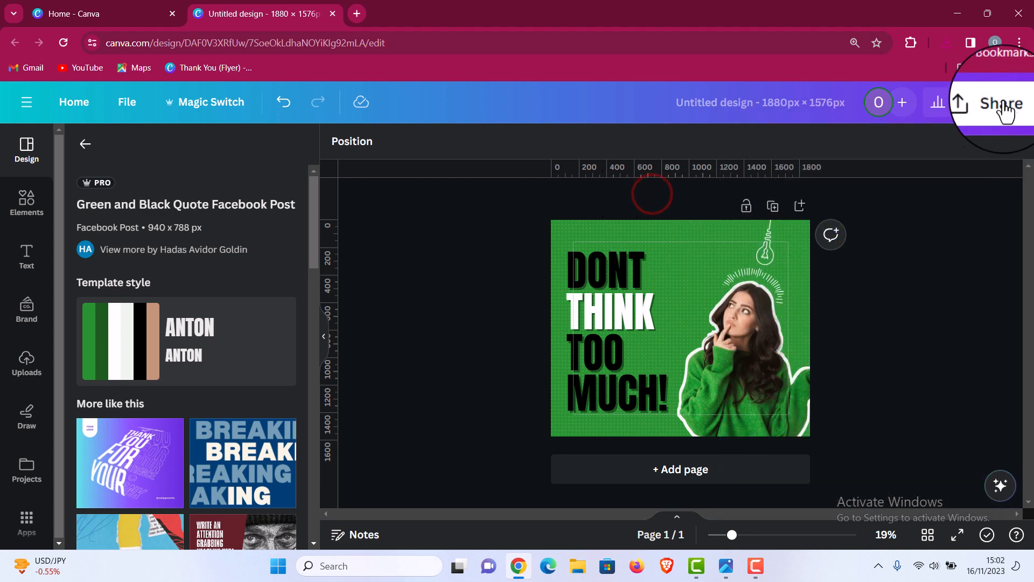
- Download the post again as a 2× JPG (3,760 px wide) and show Chrome's recent downloads
{"action": "left_click", "coordinate": [999, 102]}
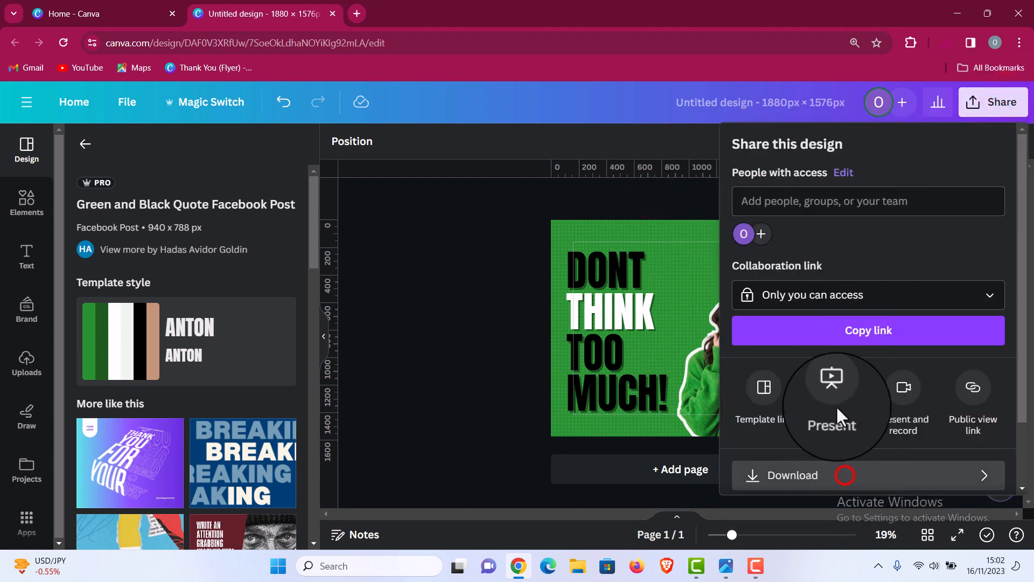
{"action": "left_click", "coordinate": [792, 475]}
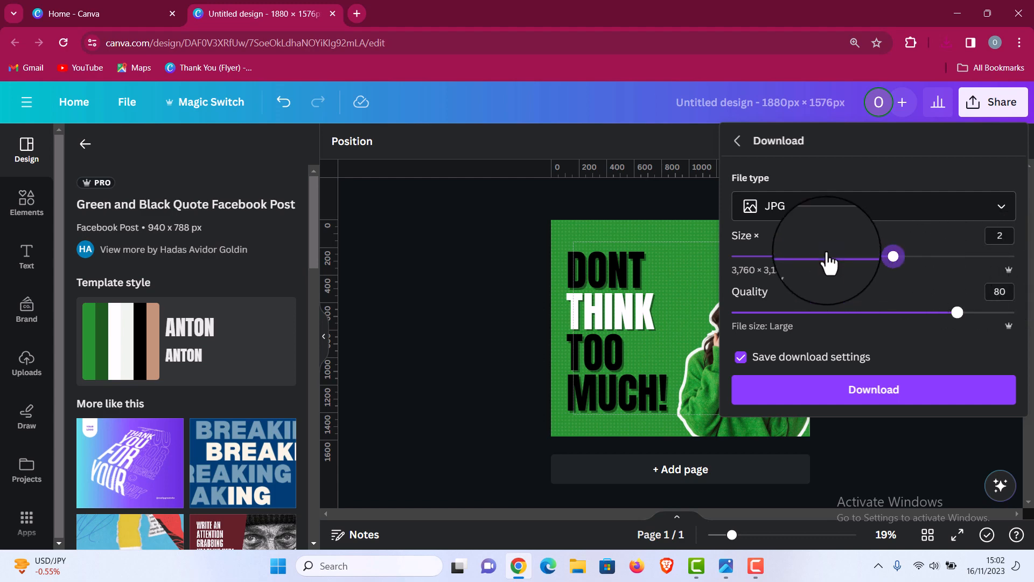
{"action": "left_click", "coordinate": [483, 264]}
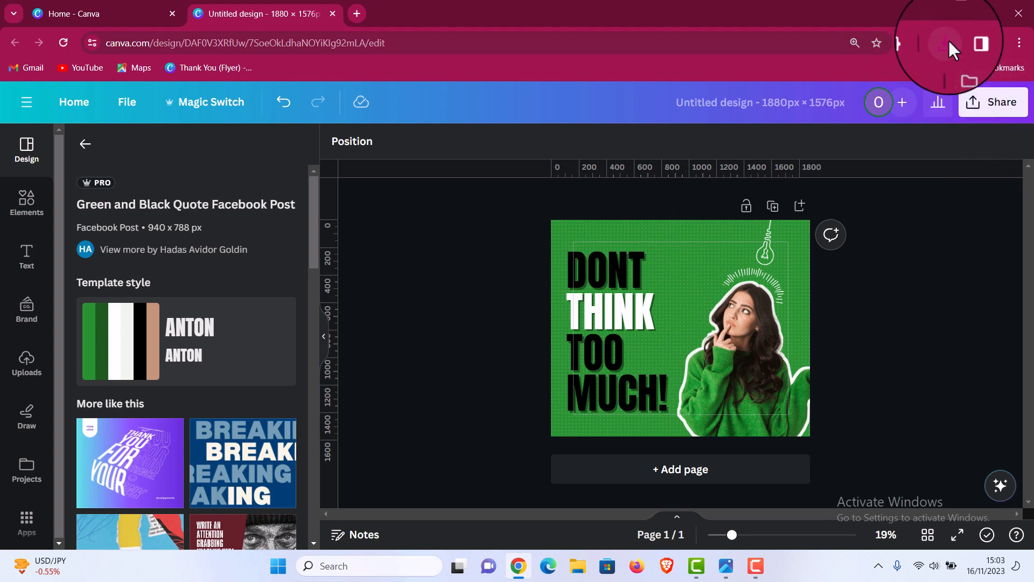
{"action": "left_click", "coordinate": [946, 42]}
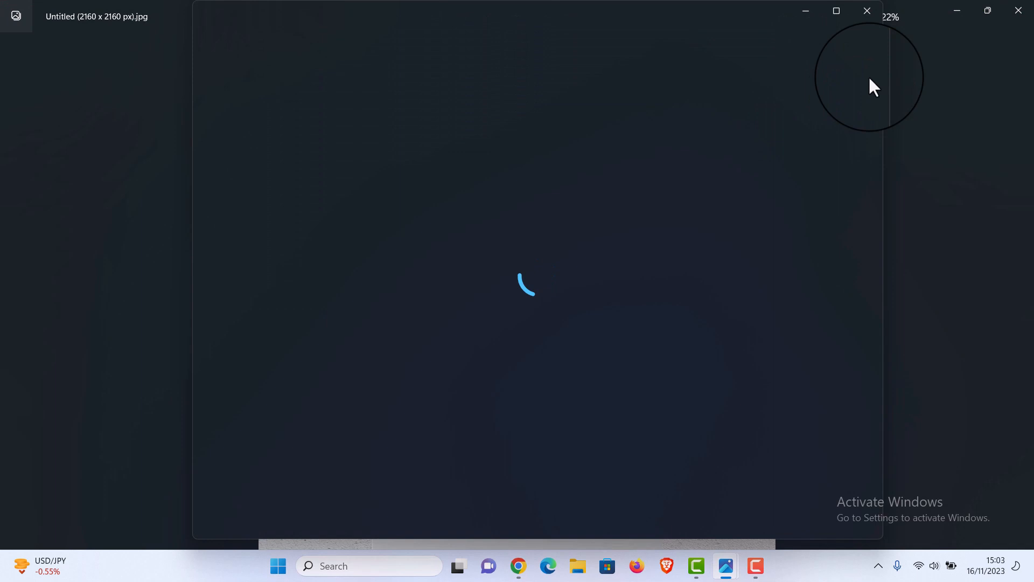
- View Untitled design (1).jpg in Photos, zooming in on THINK and the photo, then fitting the whole post
{"action": "left_click", "coordinate": [836, 16]}
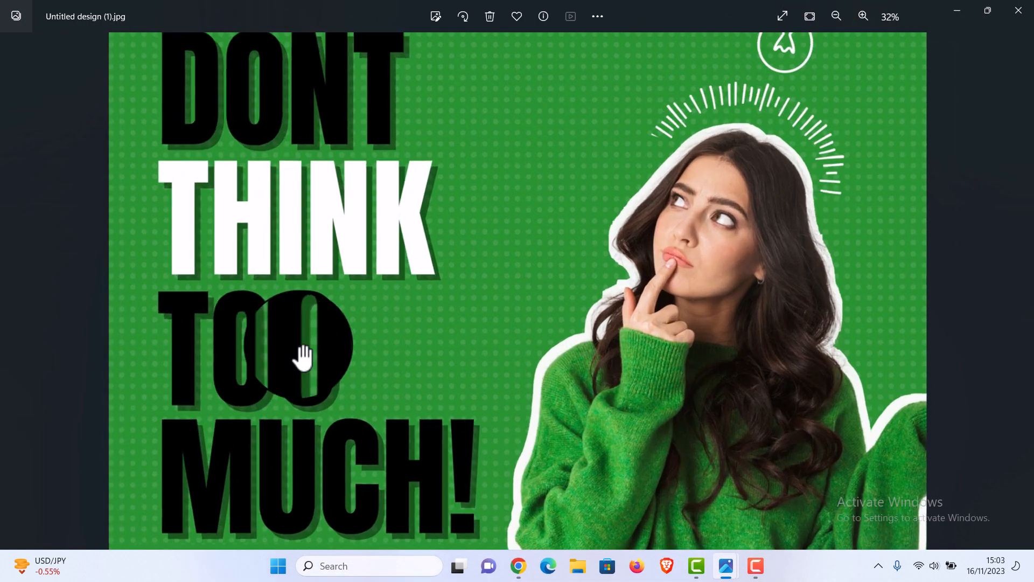
{"action": "left_click", "coordinate": [862, 16]}
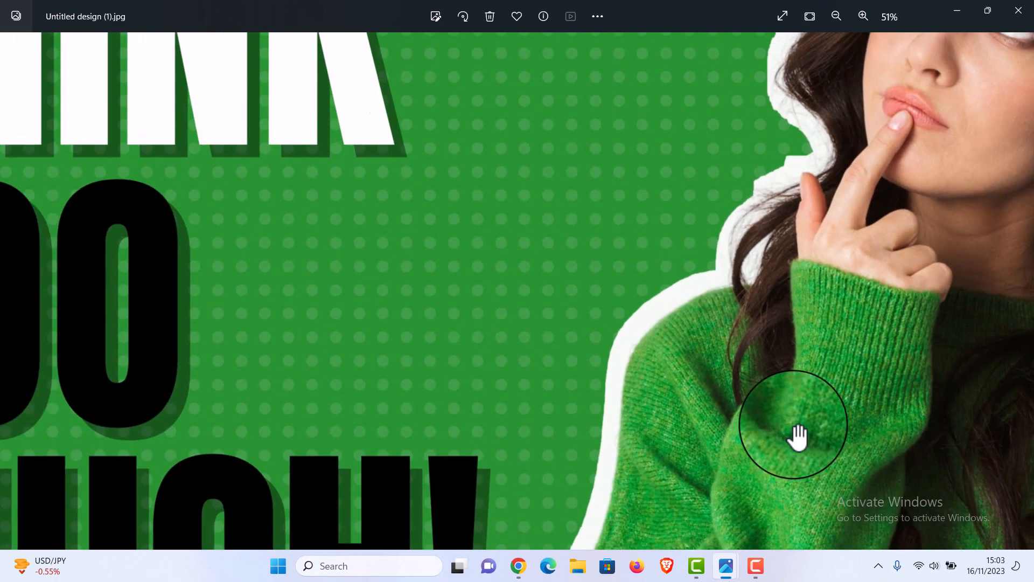
{"action": "left_click", "coordinate": [836, 16]}
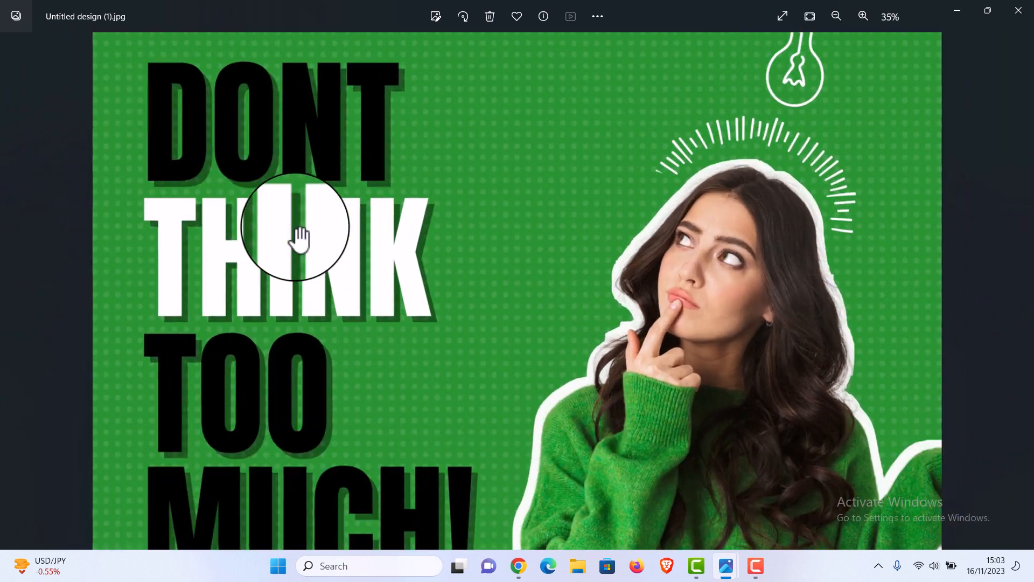
{"action": "left_click", "coordinate": [863, 17]}
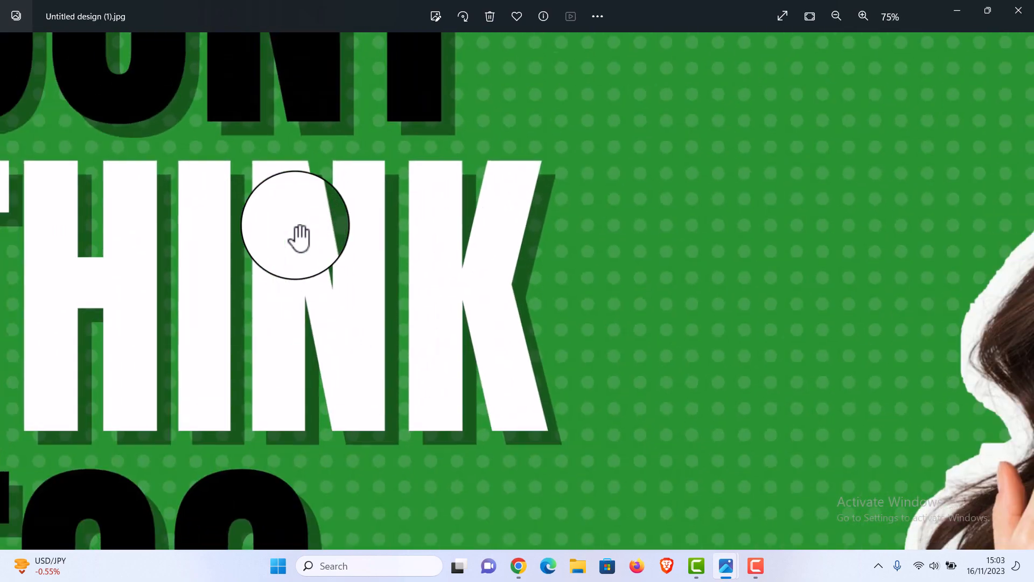
{"action": "left_click", "coordinate": [836, 16]}
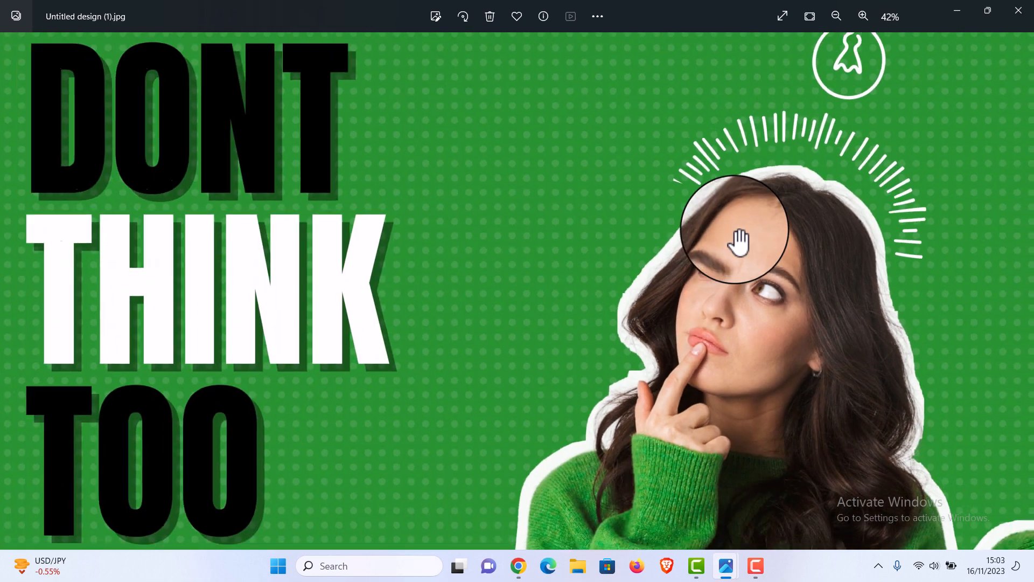
{"action": "left_click", "coordinate": [836, 16]}
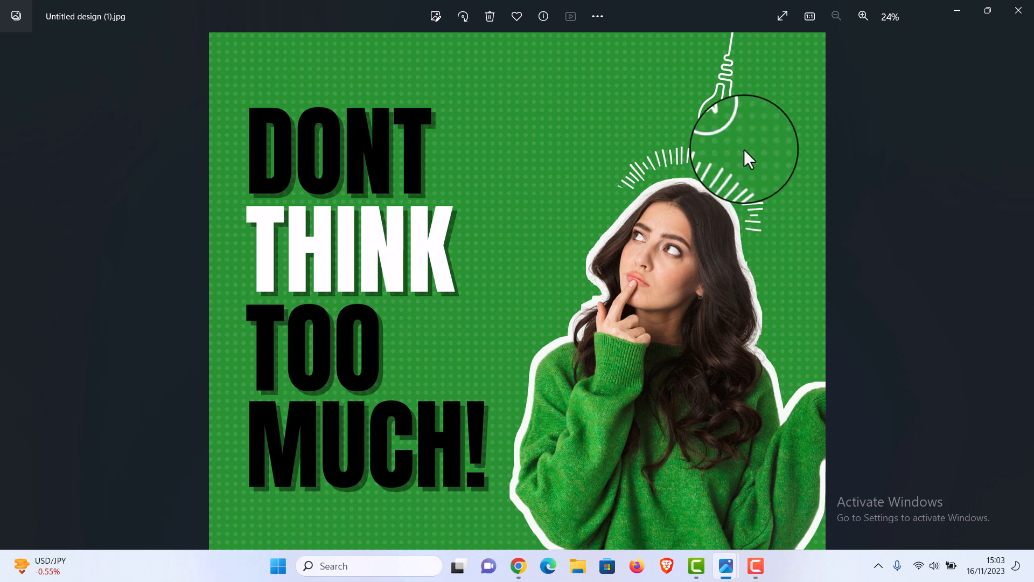